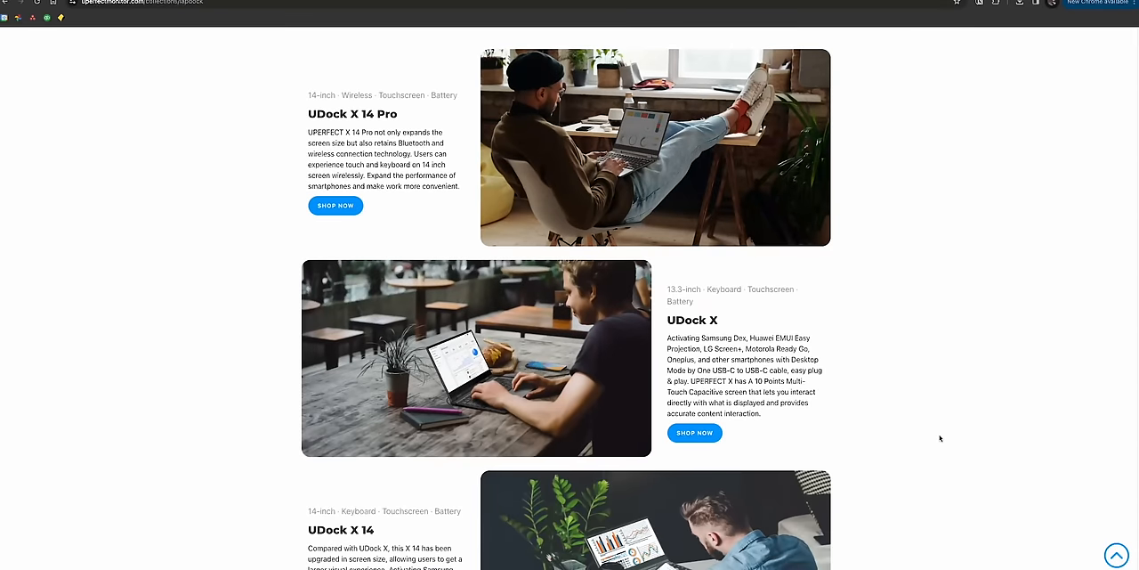
left_click(334, 206)
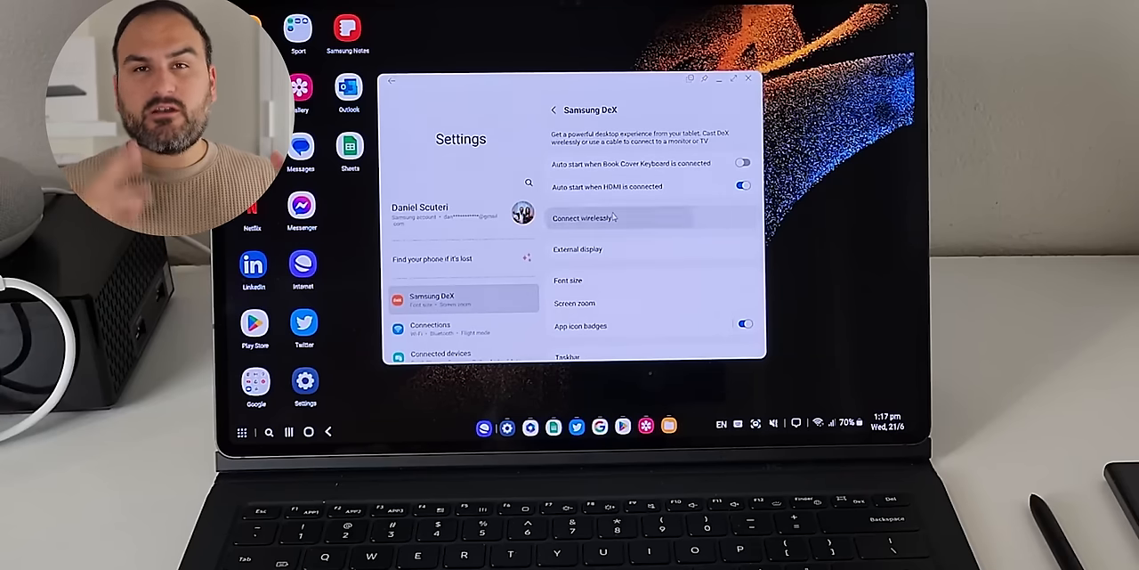
left_click(584, 217)
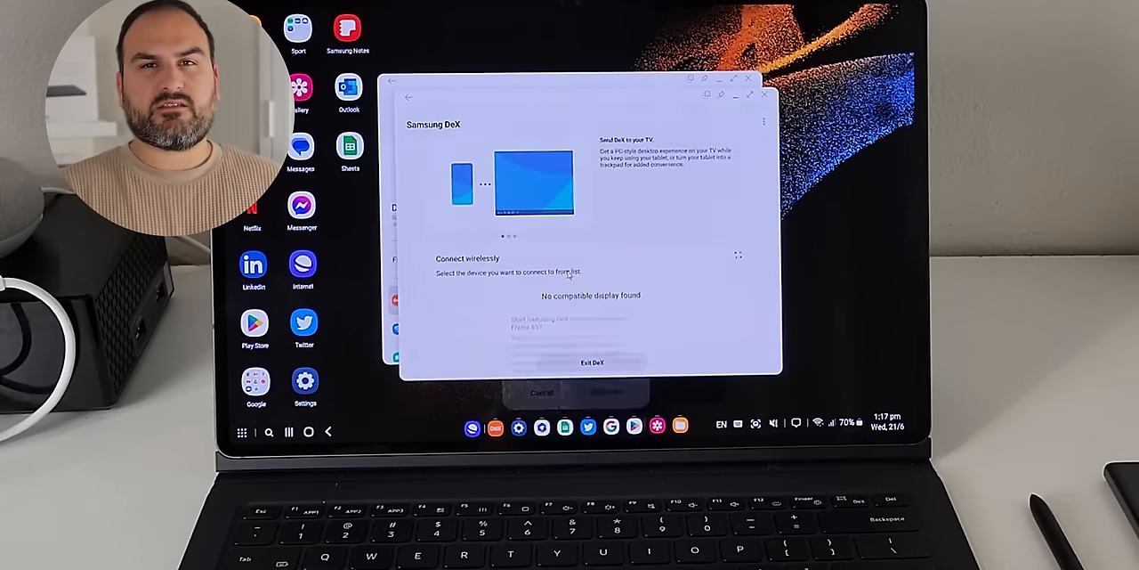